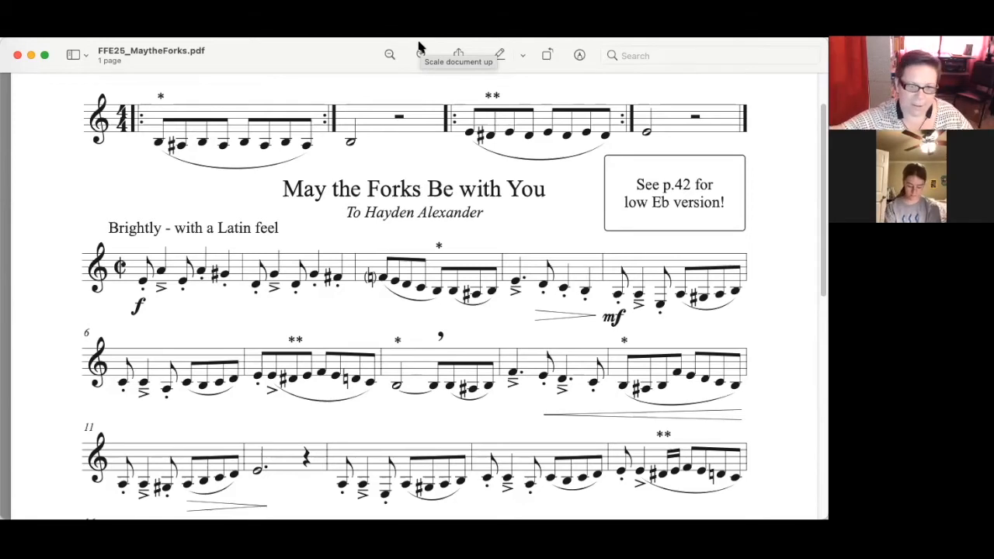
mouse_move(416, 46)
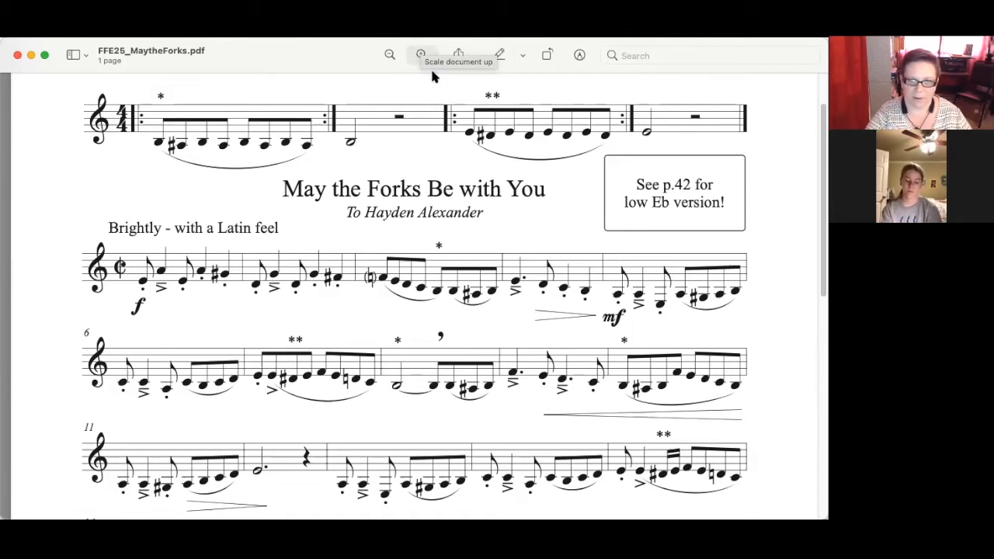
mouse_move(566, 193)
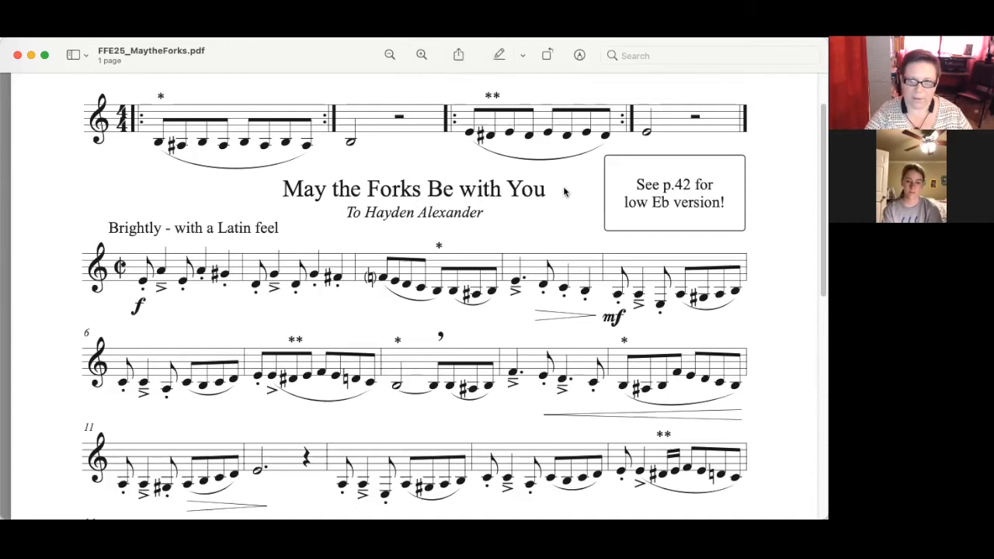
mouse_move(738, 242)
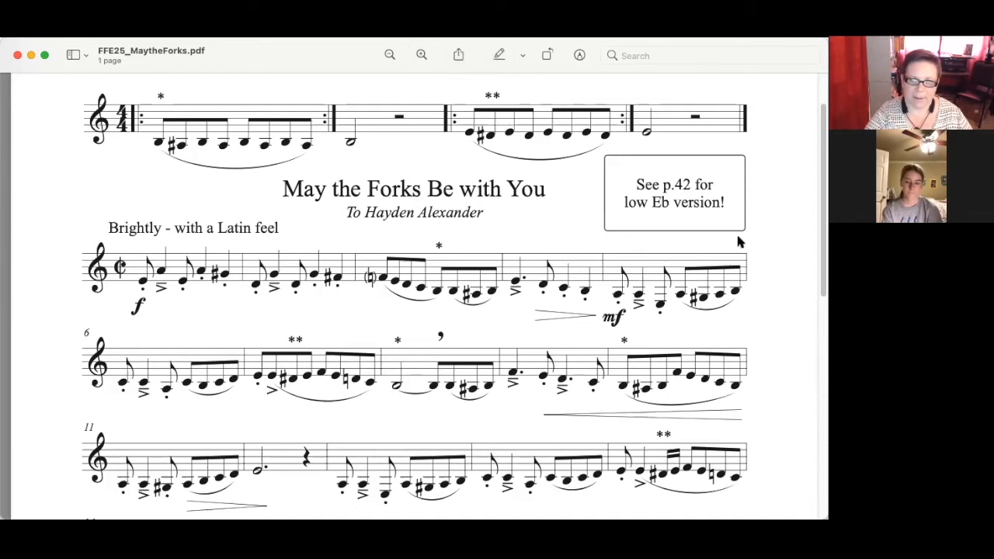
mouse_move(621, 239)
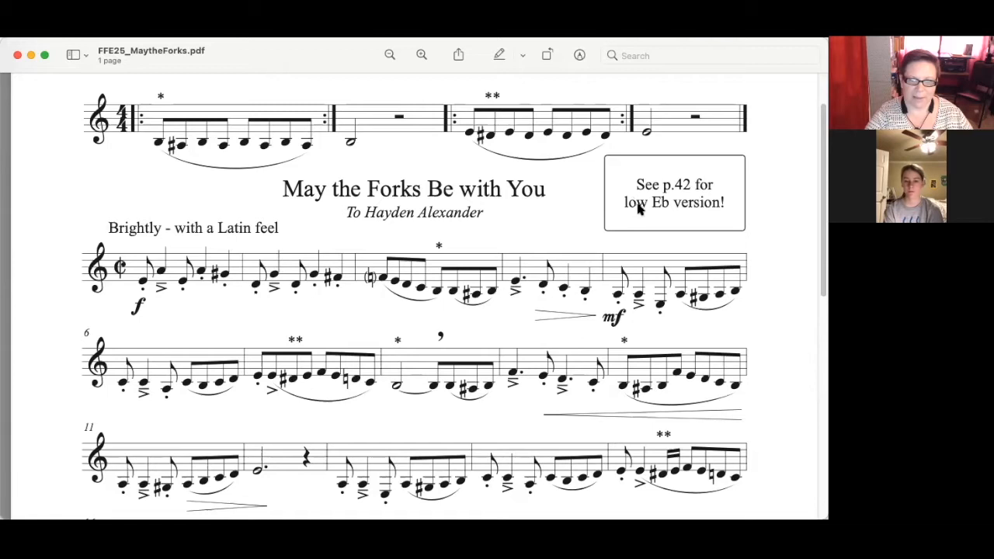
mouse_move(631, 242)
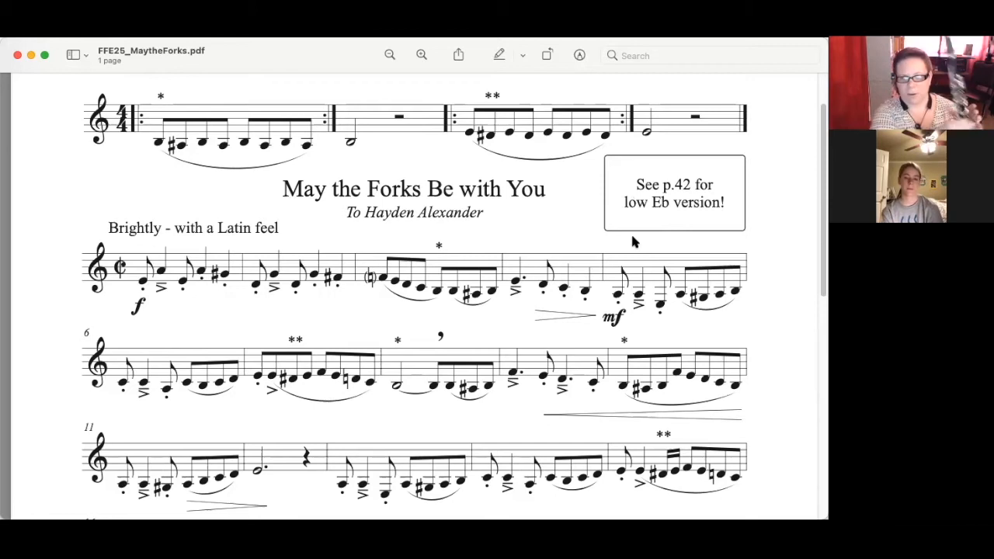
mouse_move(520, 249)
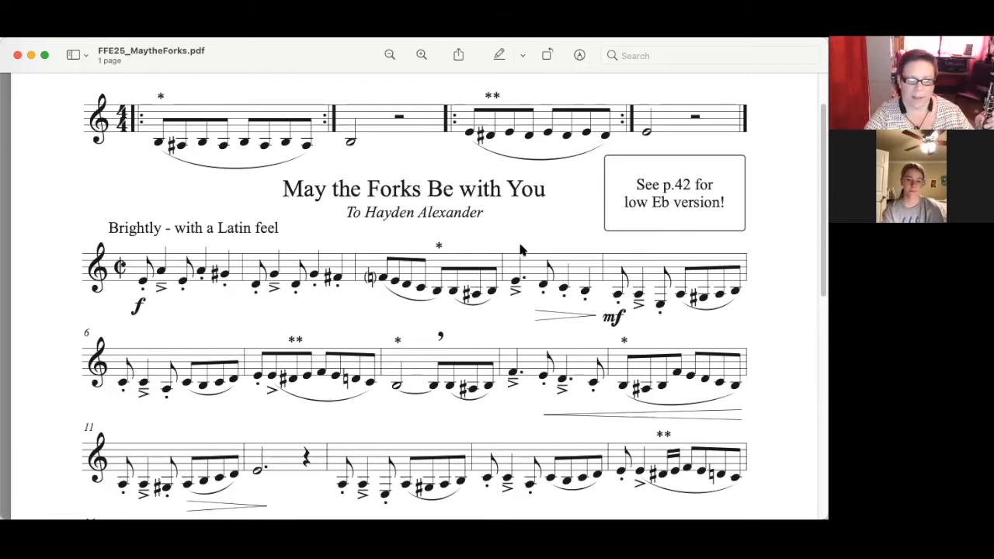
mouse_move(438, 230)
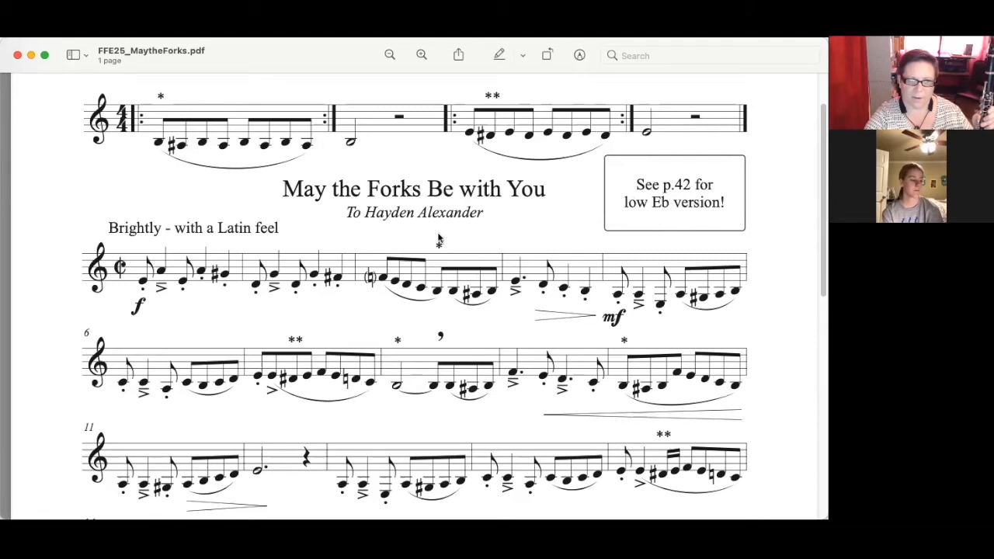
Scroll the score so the title and measures 1–16 of 'May the Forks Be with You' are in view.
scroll("down", 3)
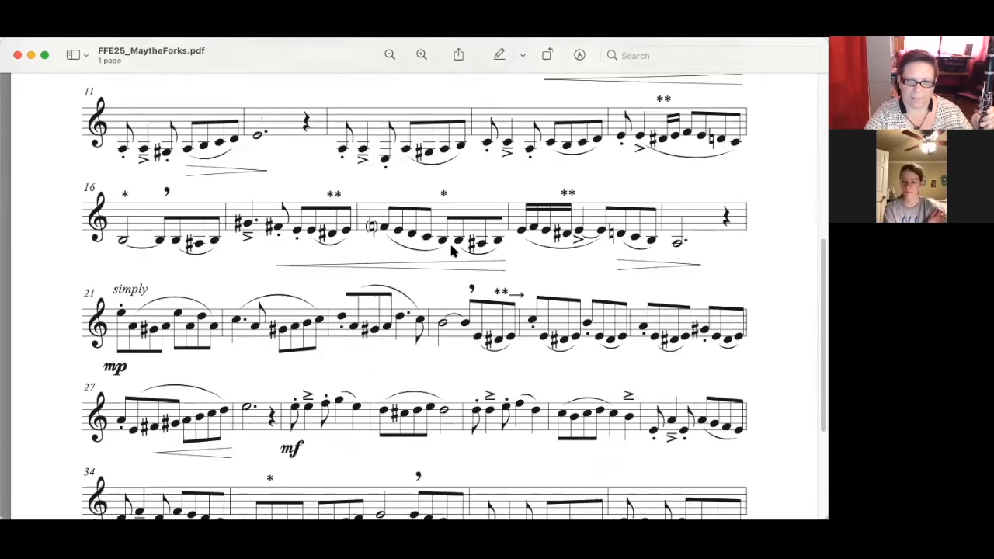
scroll("down", 3)
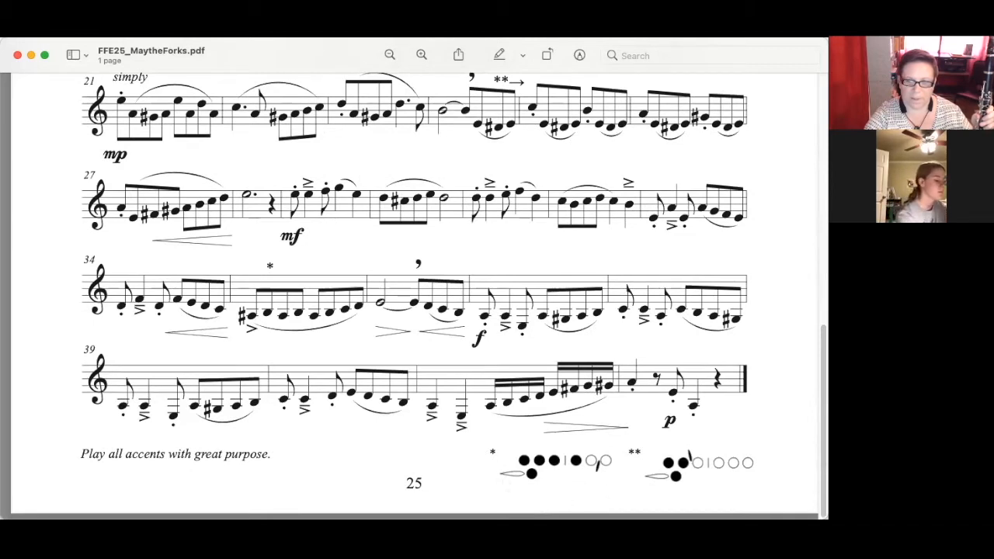
mouse_move(727, 442)
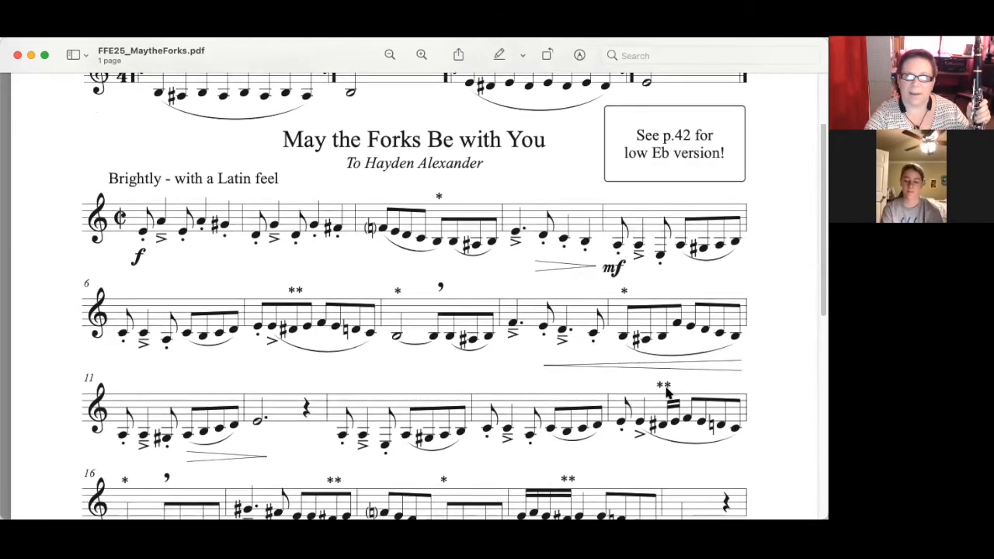
scroll("down", 3)
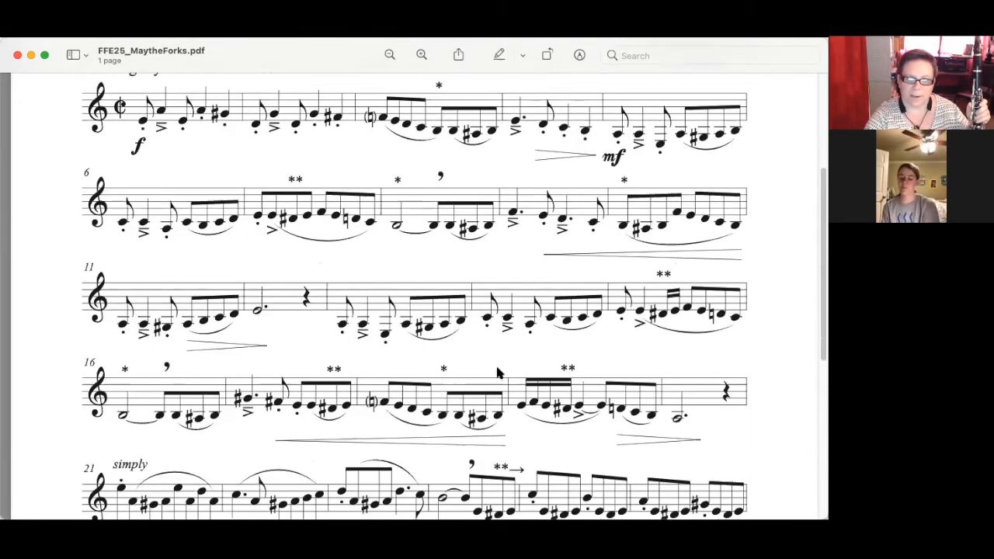
mouse_move(571, 345)
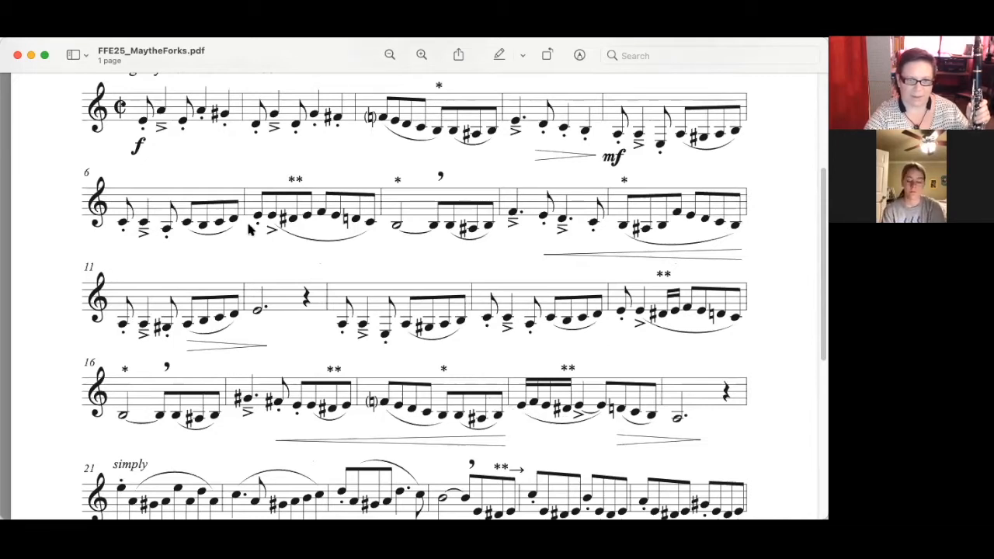
left_click(276, 209)
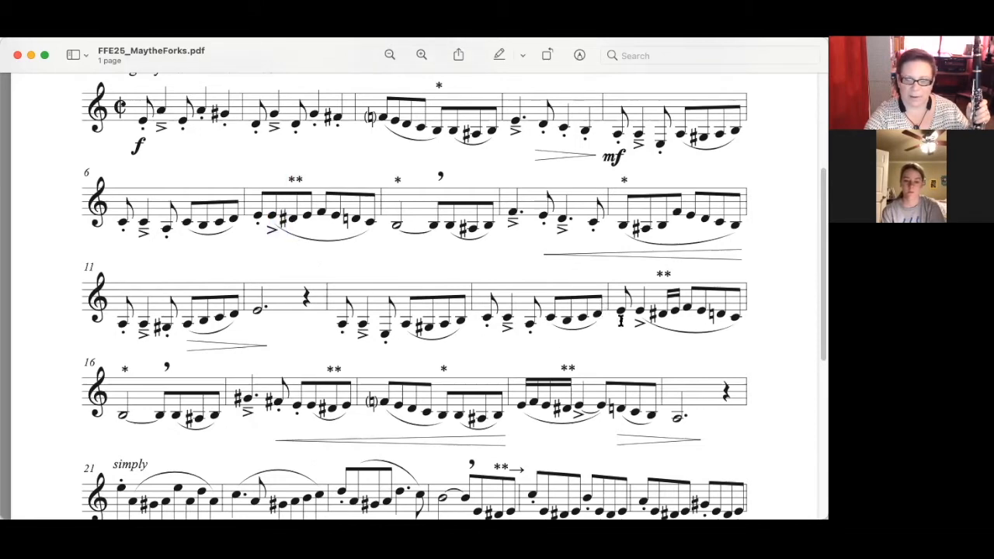
mouse_move(696, 321)
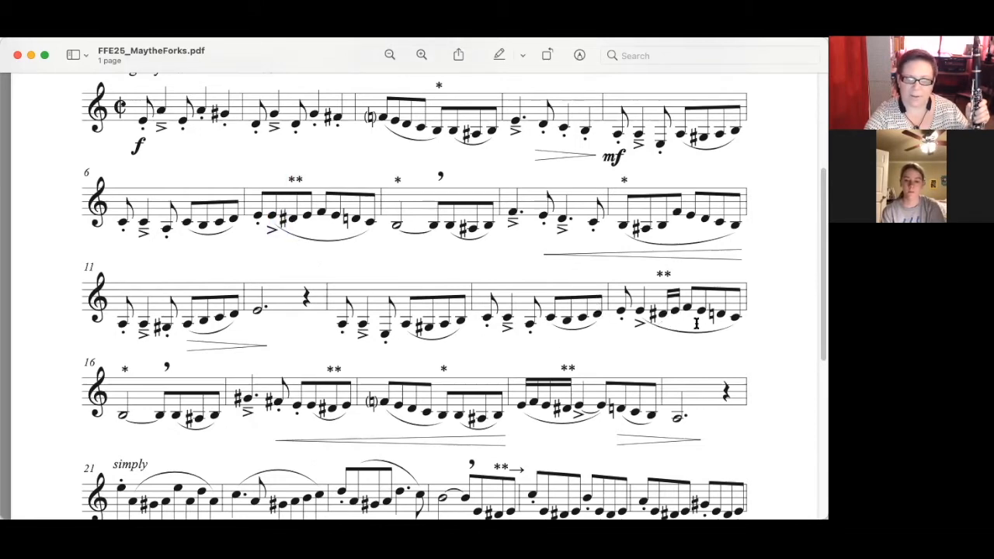
mouse_move(503, 370)
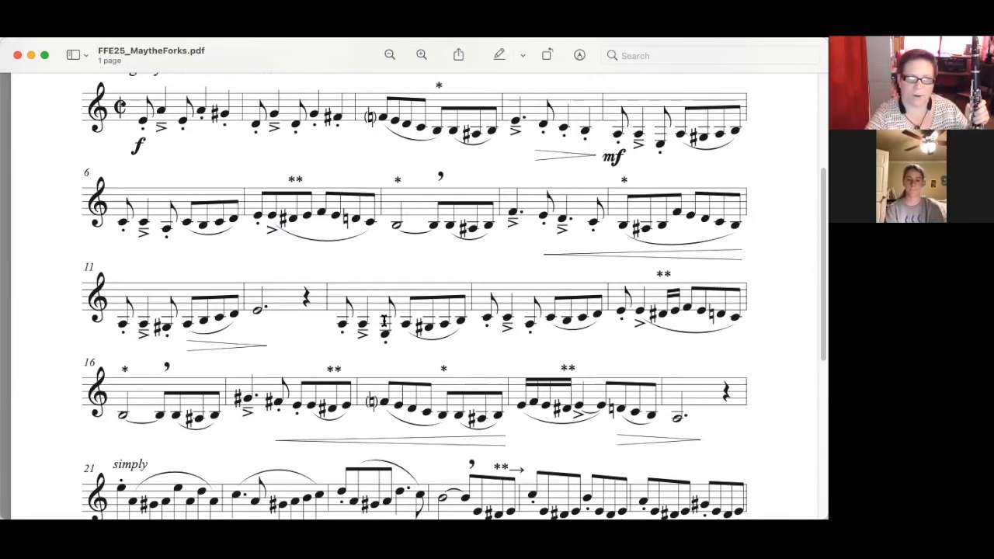
mouse_move(329, 239)
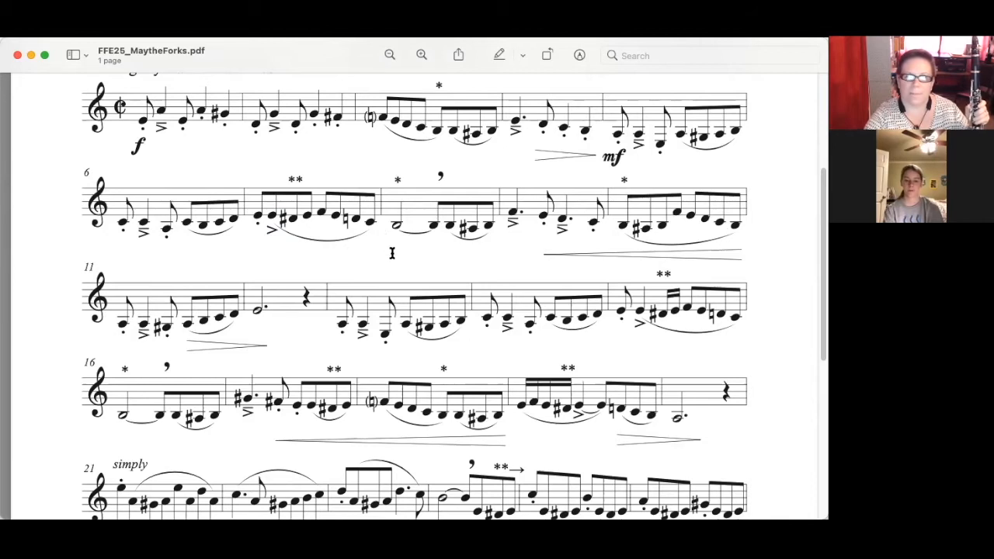
scroll("down", 3)
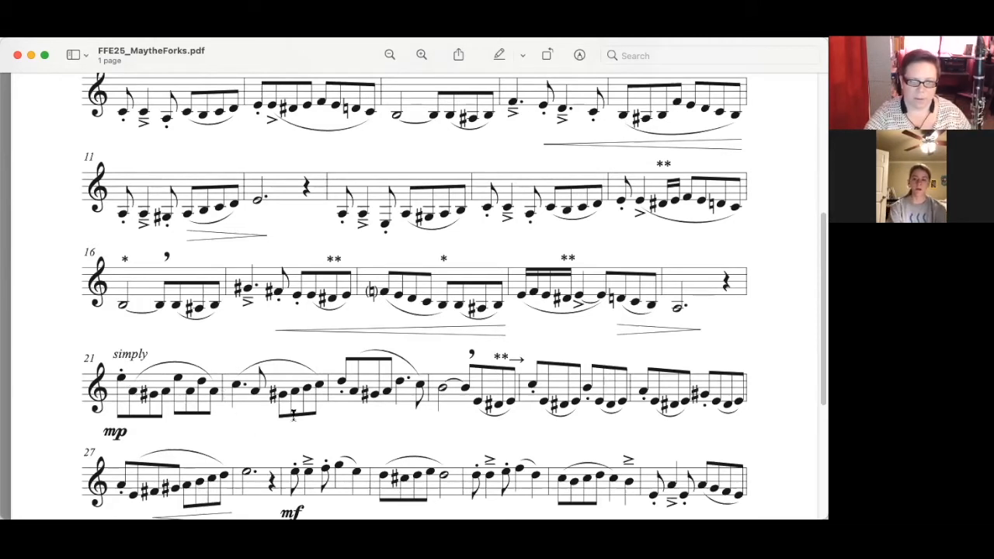
mouse_move(369, 360)
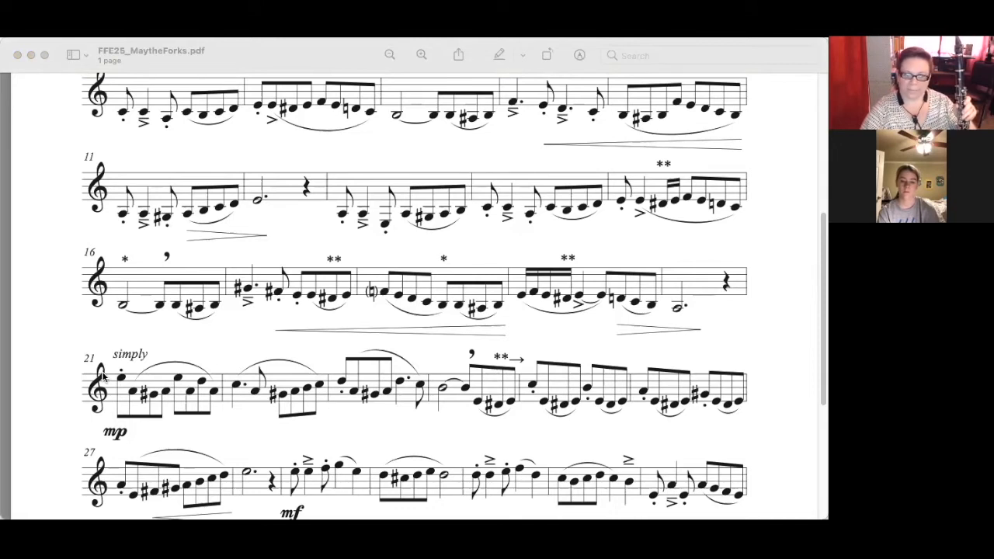
mouse_move(128, 367)
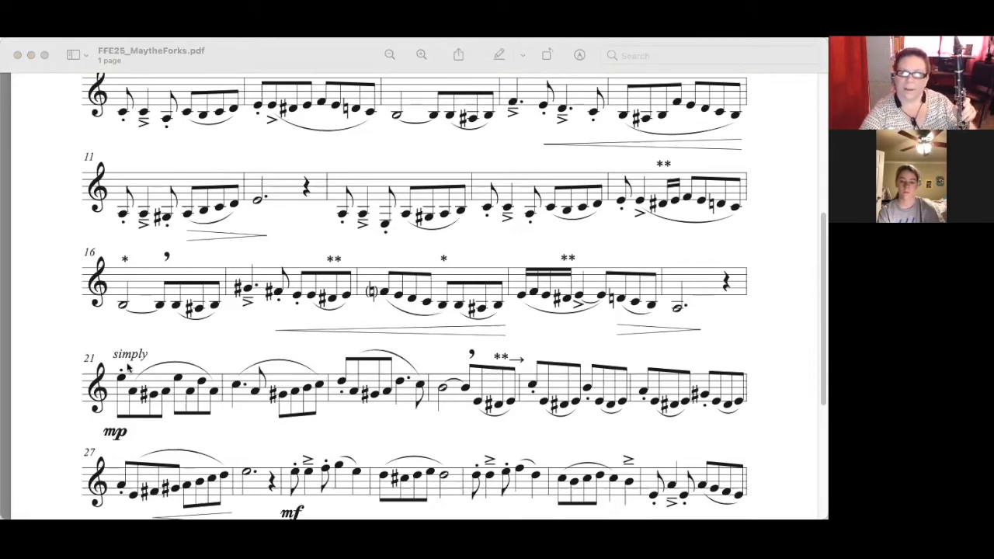
mouse_move(136, 373)
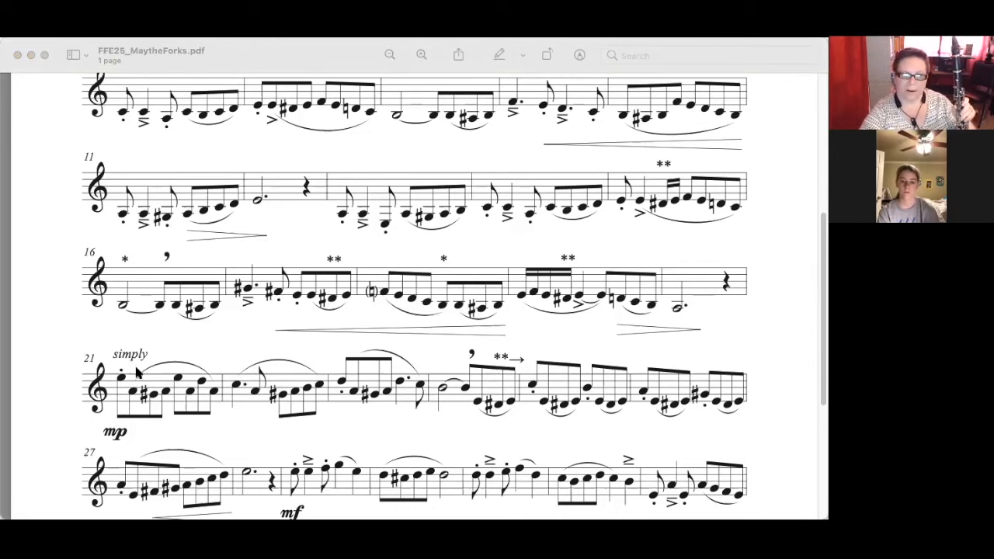
mouse_move(205, 423)
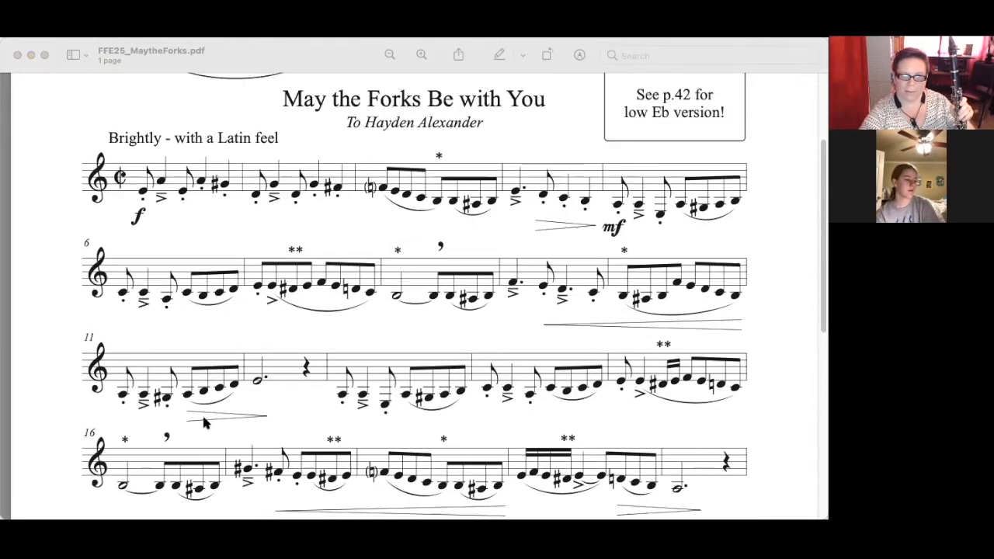
Scroll down to the middle of the piece showing measures 11–34 with the 'simply' passage.
scroll("down", 3)
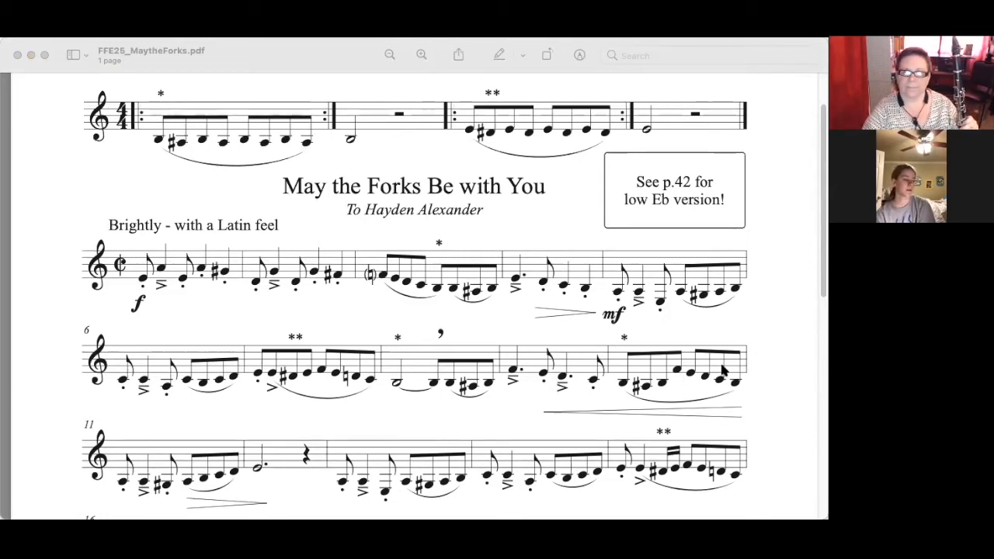
mouse_move(649, 404)
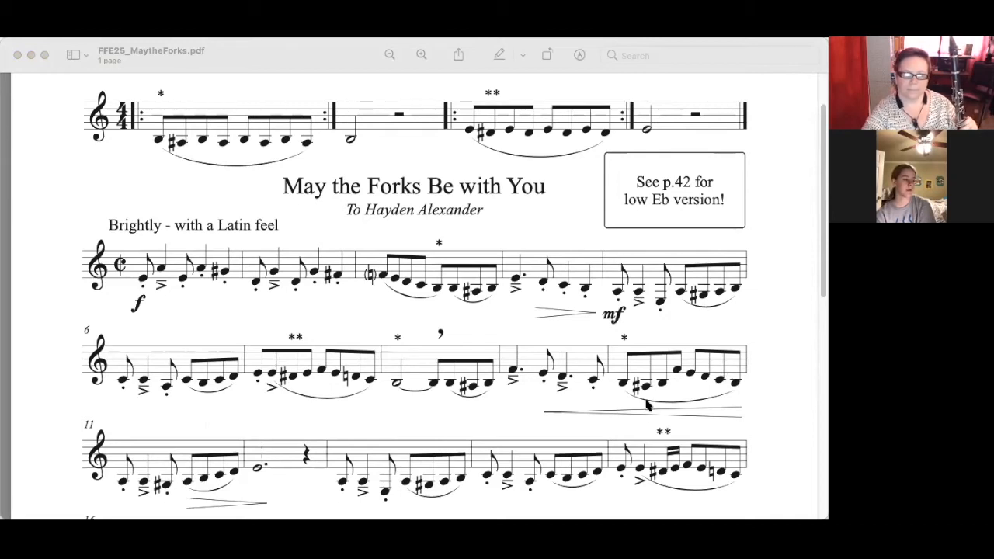
scroll("down", 3)
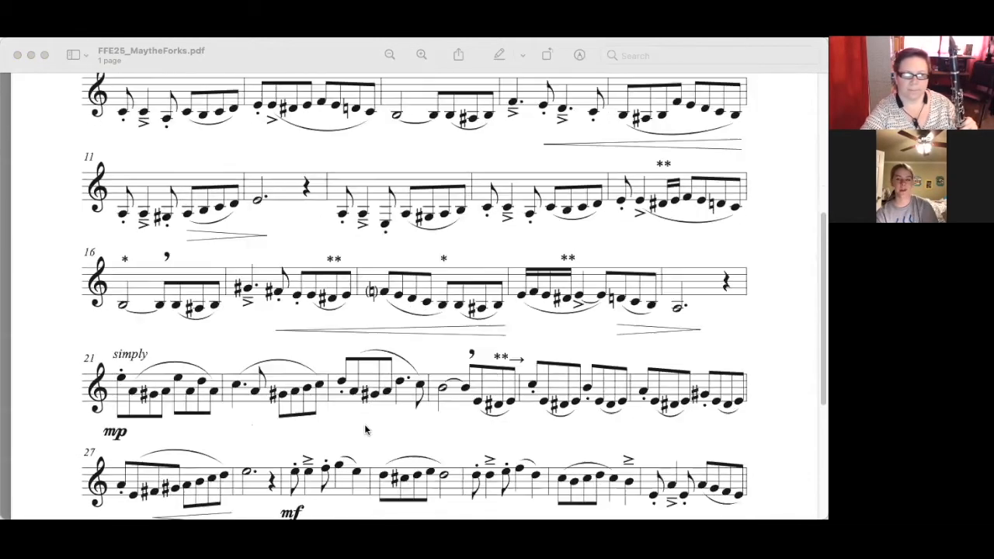
mouse_move(78, 326)
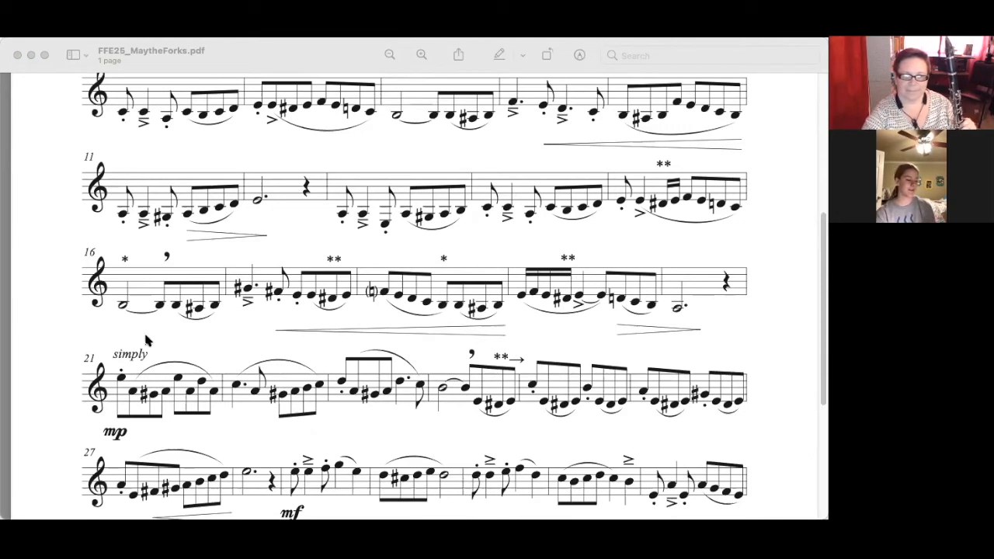
scroll("down", 3)
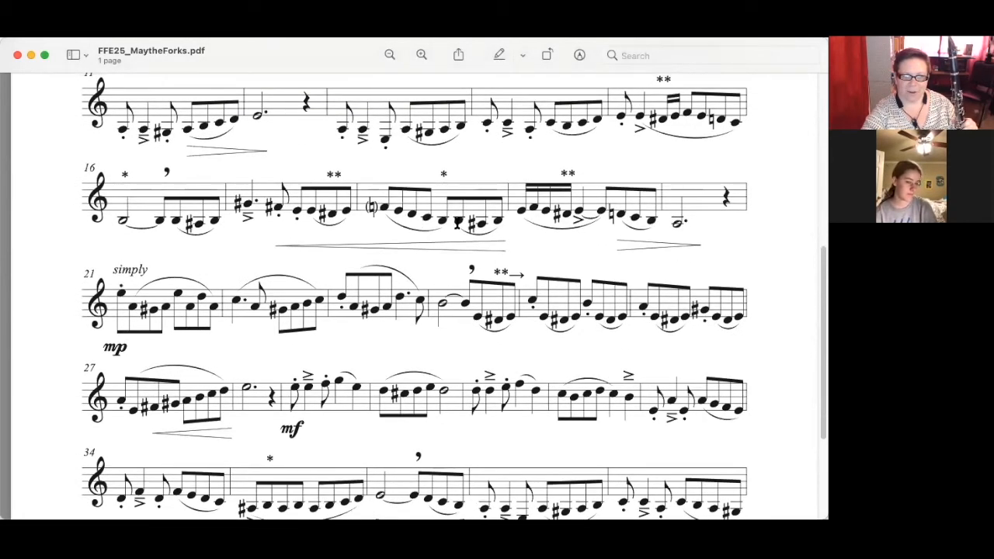
scroll("down", 3)
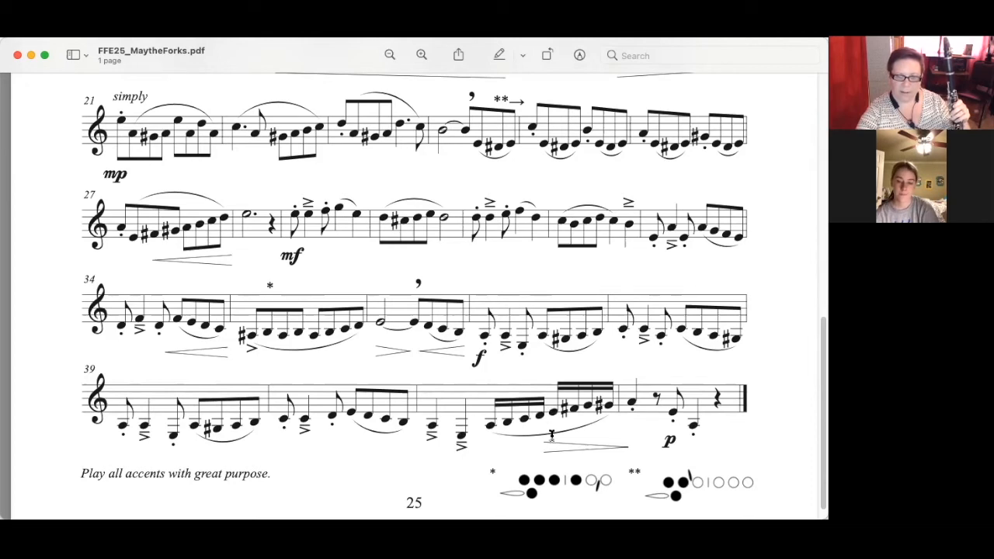
mouse_move(551, 410)
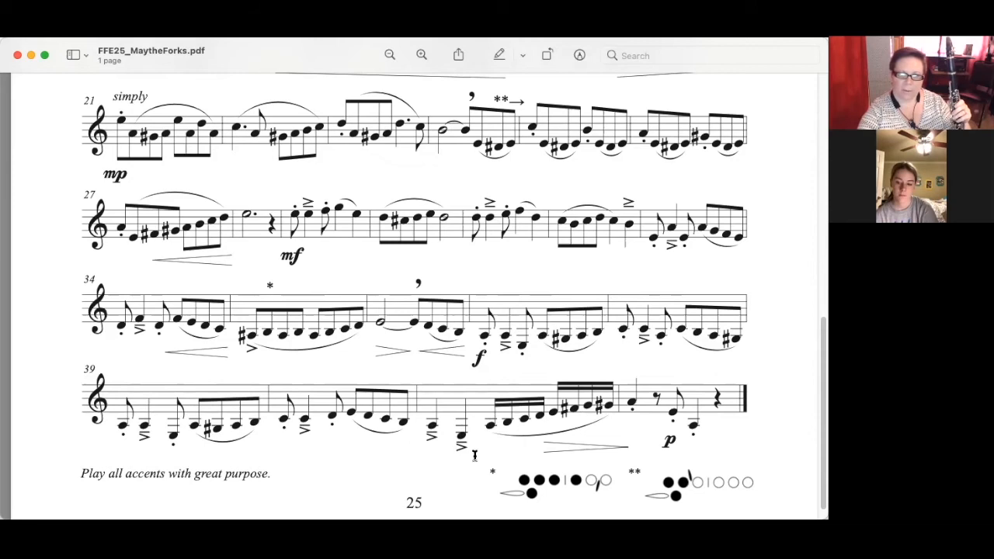
mouse_move(520, 422)
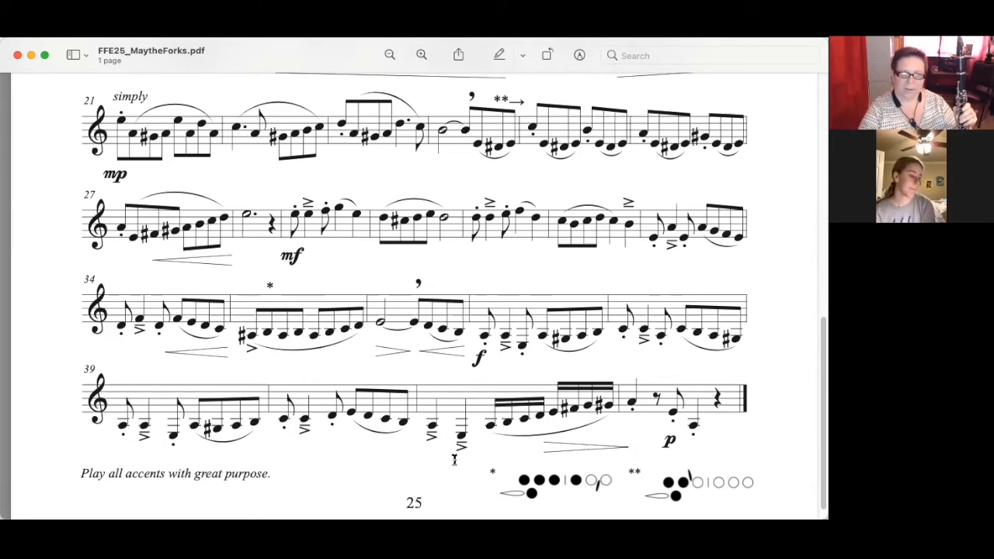
mouse_move(494, 453)
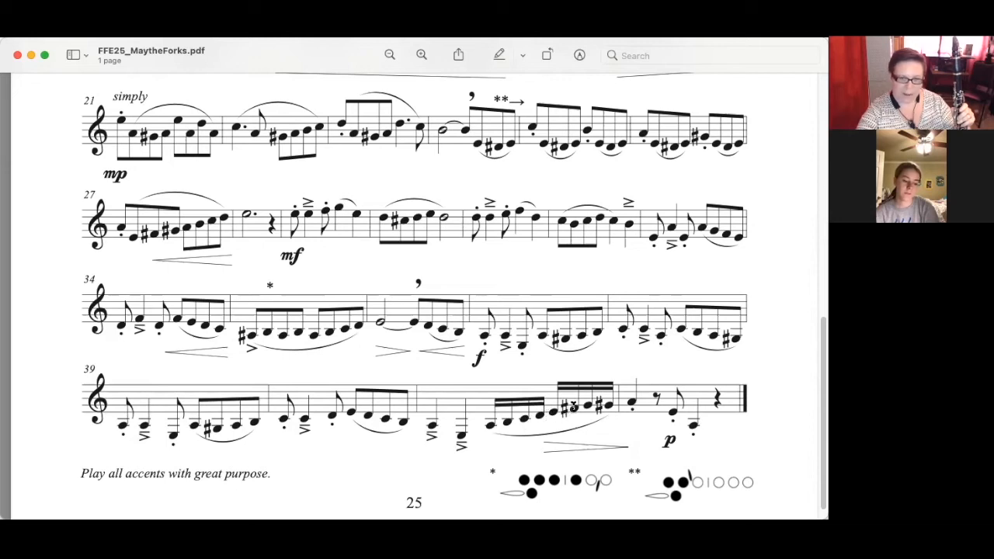
mouse_move(567, 417)
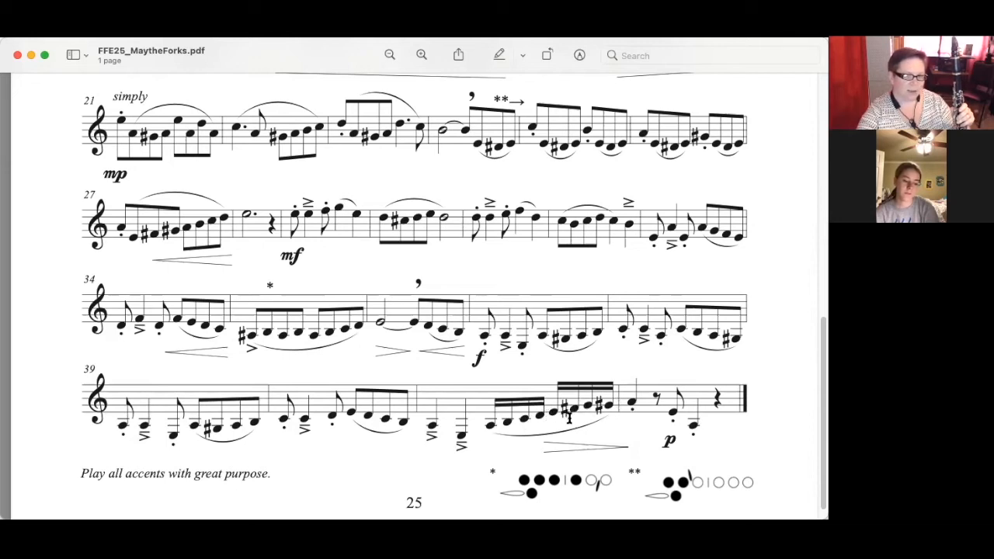
mouse_move(577, 447)
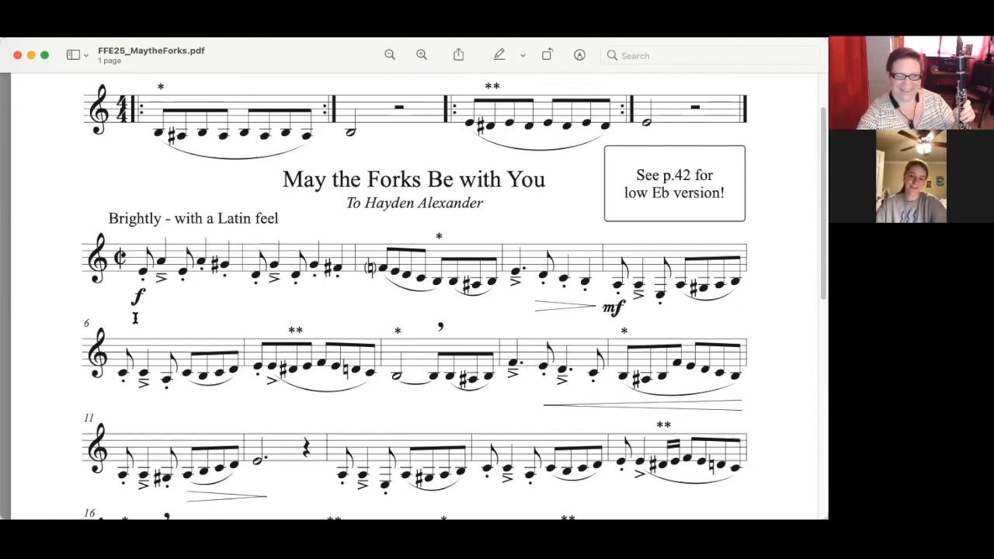
mouse_move(143, 303)
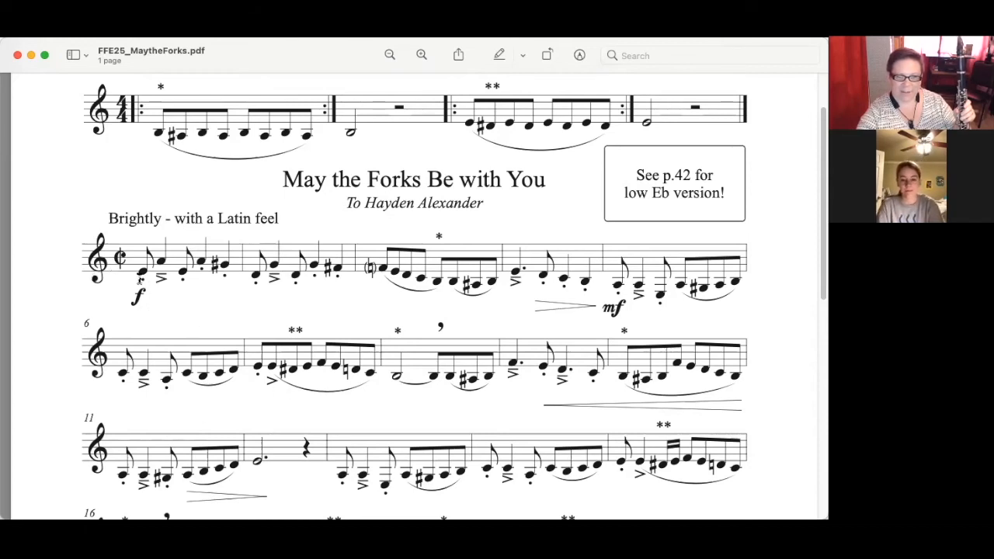
mouse_move(87, 181)
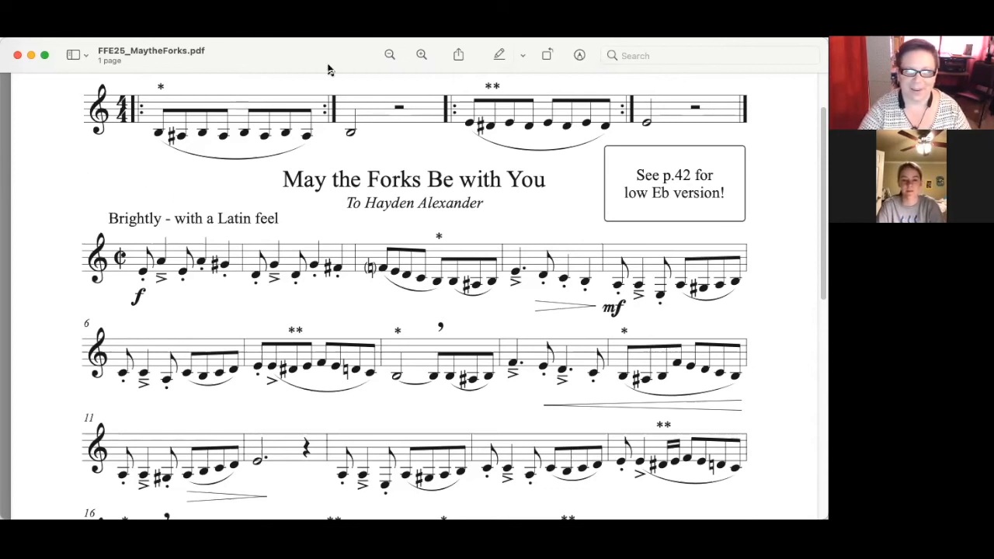
mouse_move(342, 59)
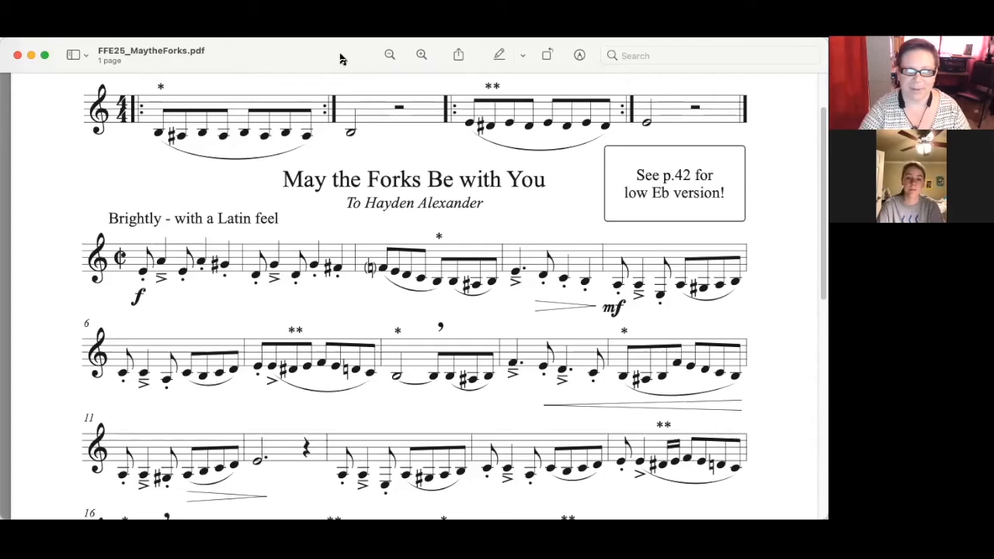